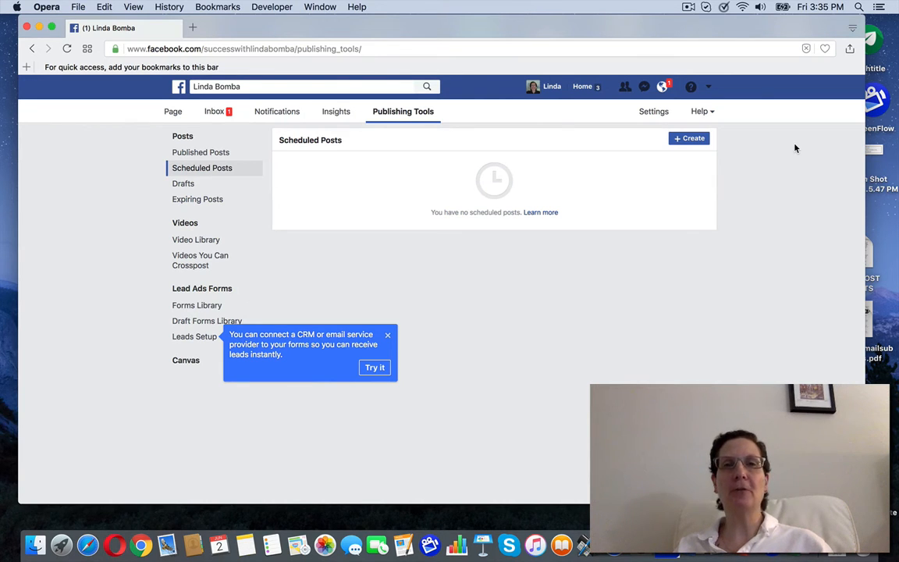
pyautogui.moveTo(581, 228)
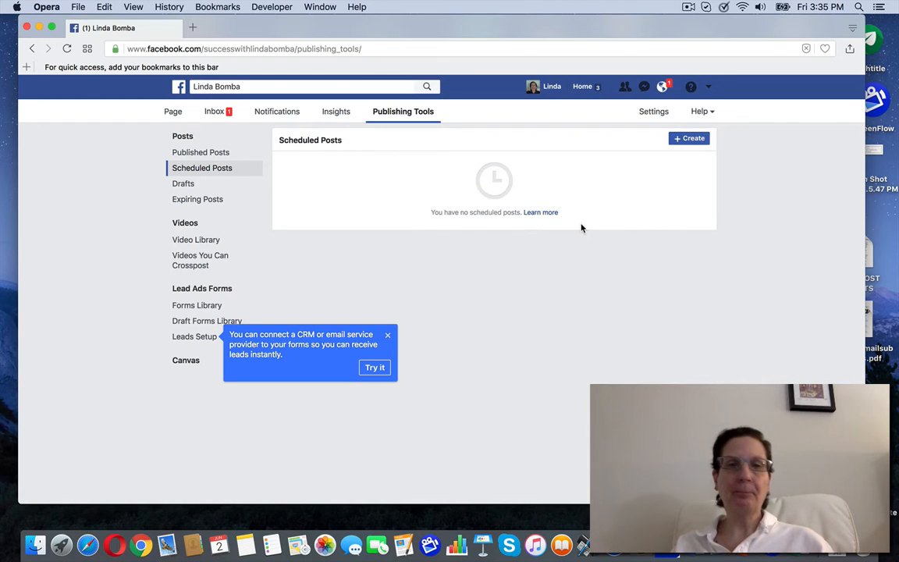
pyautogui.moveTo(306, 183)
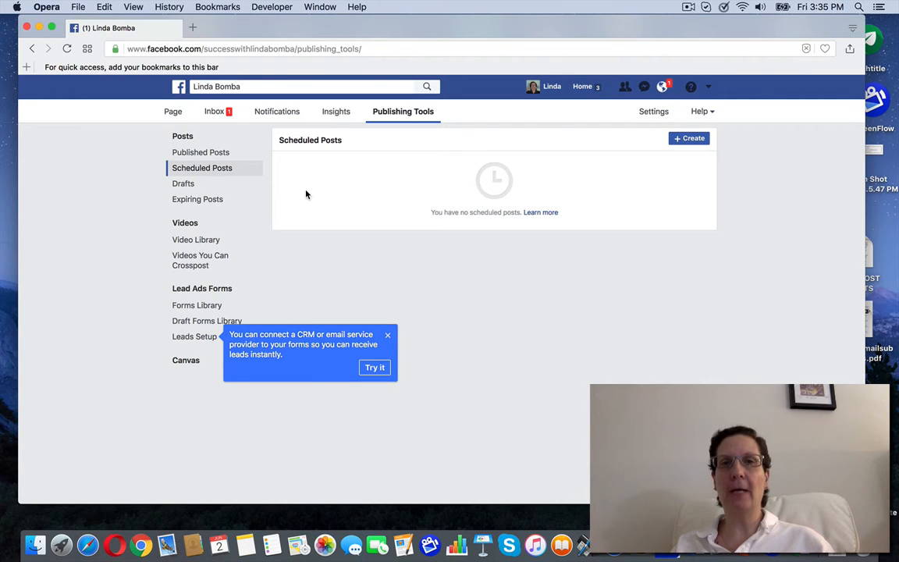
pyautogui.moveTo(618, 182)
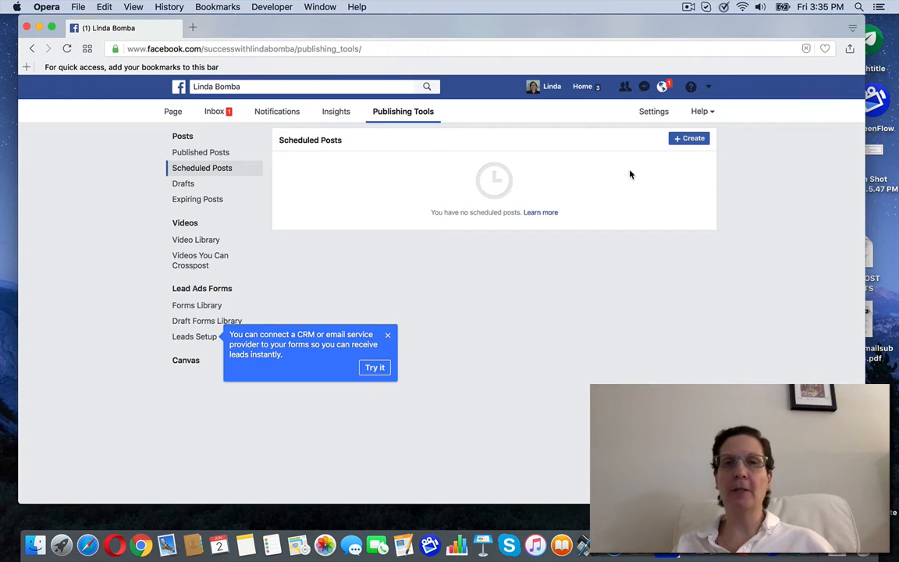
# Step: Start a new Page post from Scheduled Posts and choose the Photo/Video option
pyautogui.click(690, 137)
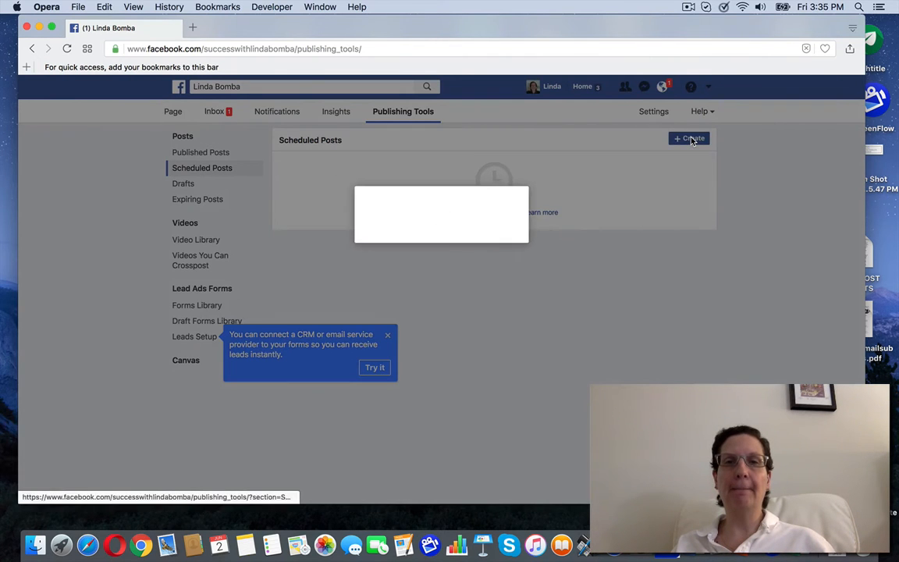
pyautogui.click(689, 137)
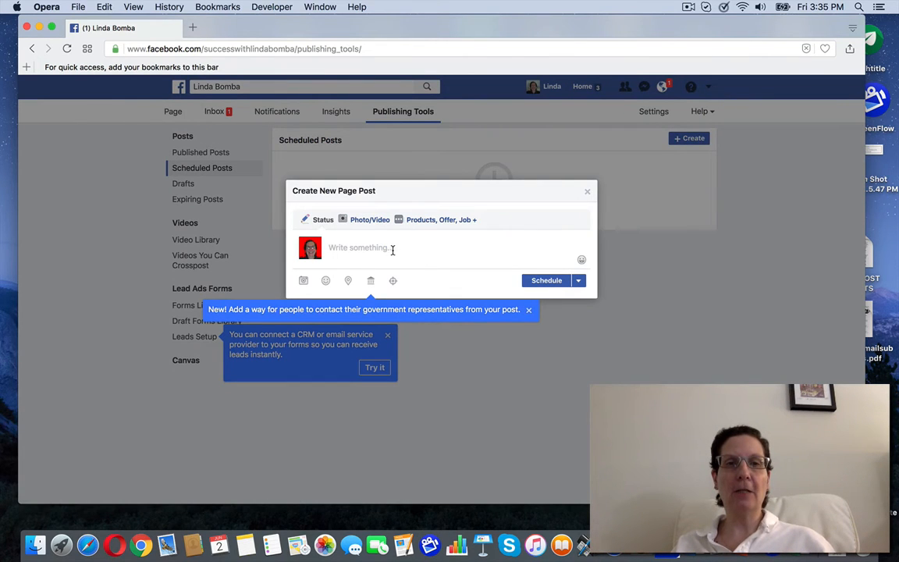
pyautogui.click(368, 218)
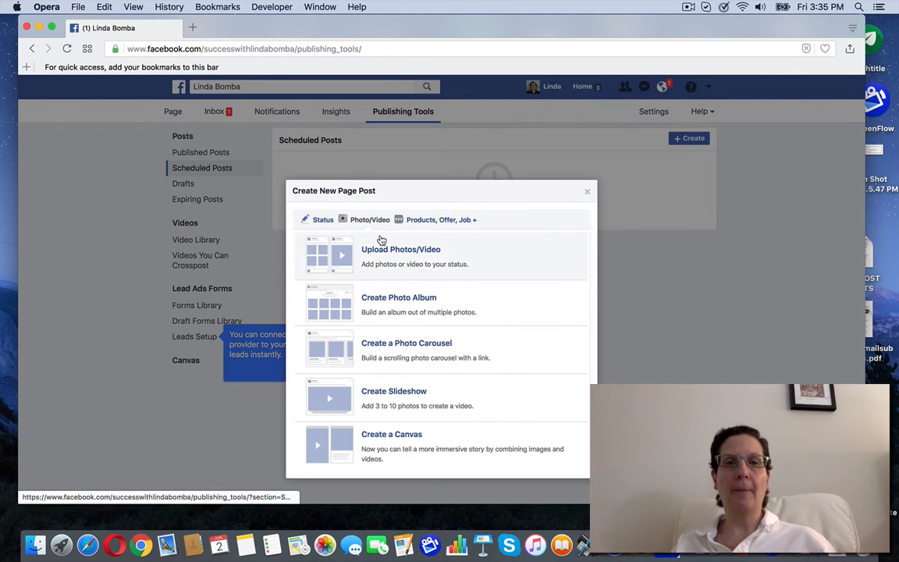
# Step: Upload a photo from the Images for Social Media folder and move to the caption box
pyautogui.click(400, 250)
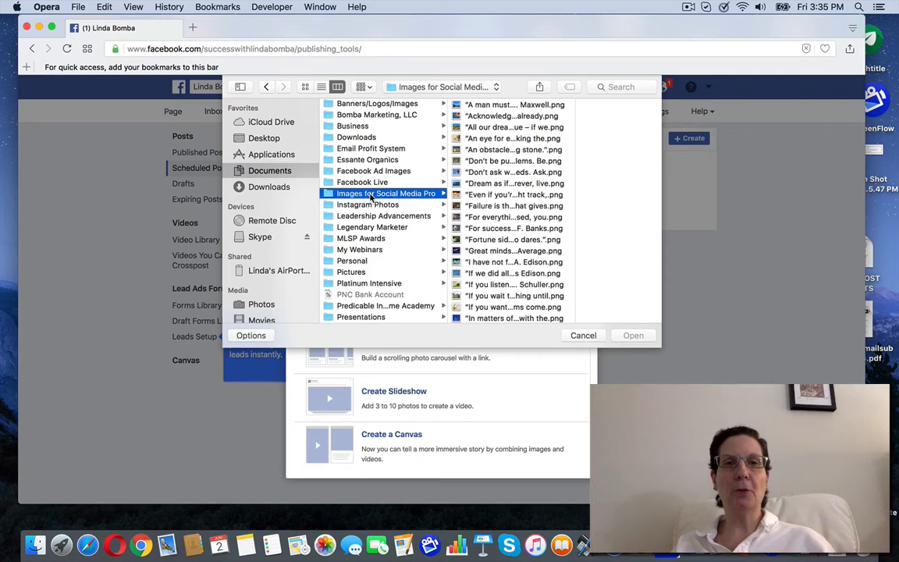
pyautogui.click(468, 249)
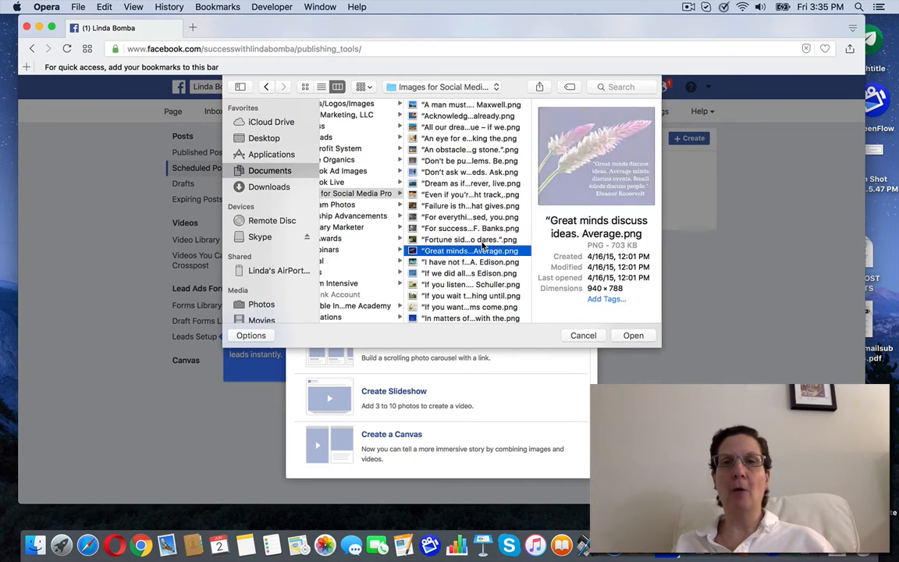
pyautogui.click(468, 318)
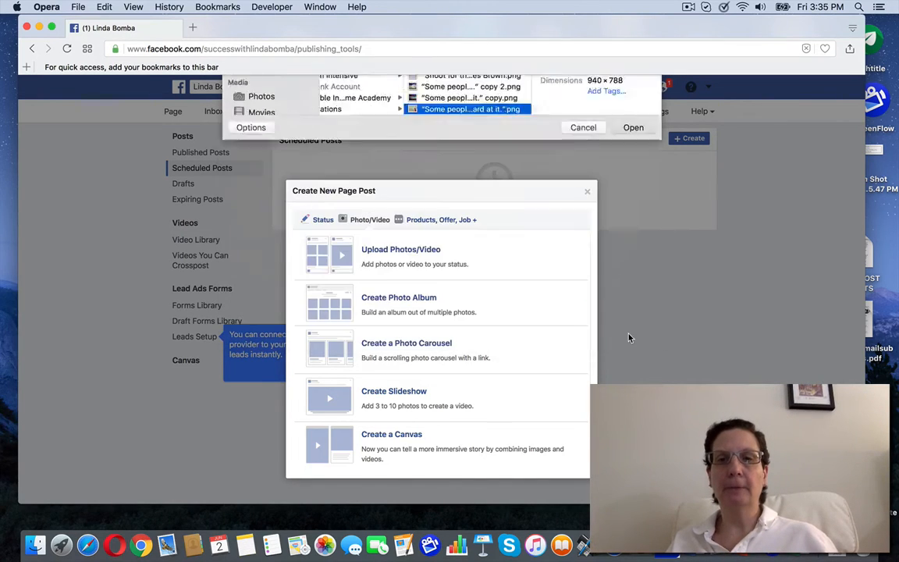
pyautogui.click(634, 128)
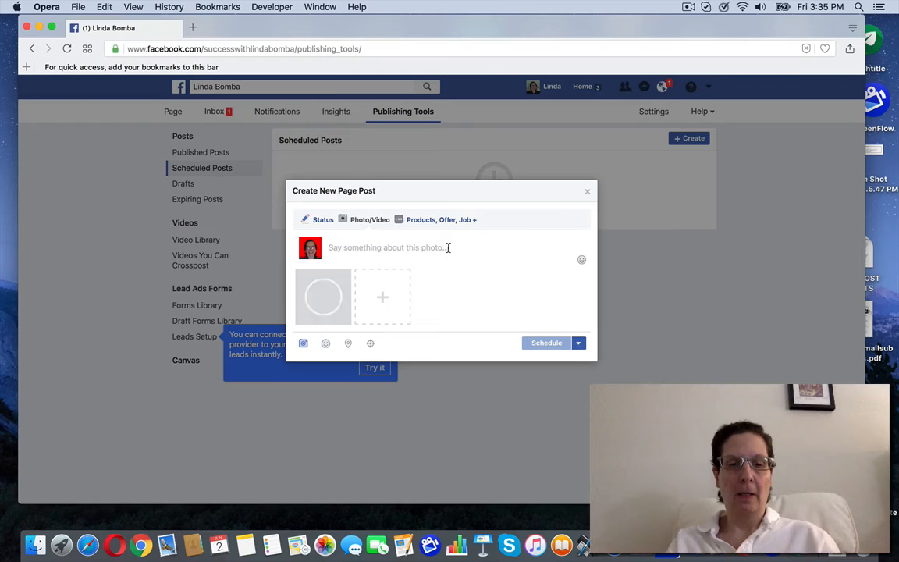
# Step: Write the caption 'Dream!' with hashtags such as #success for the photo
pyautogui.write('Dream!')
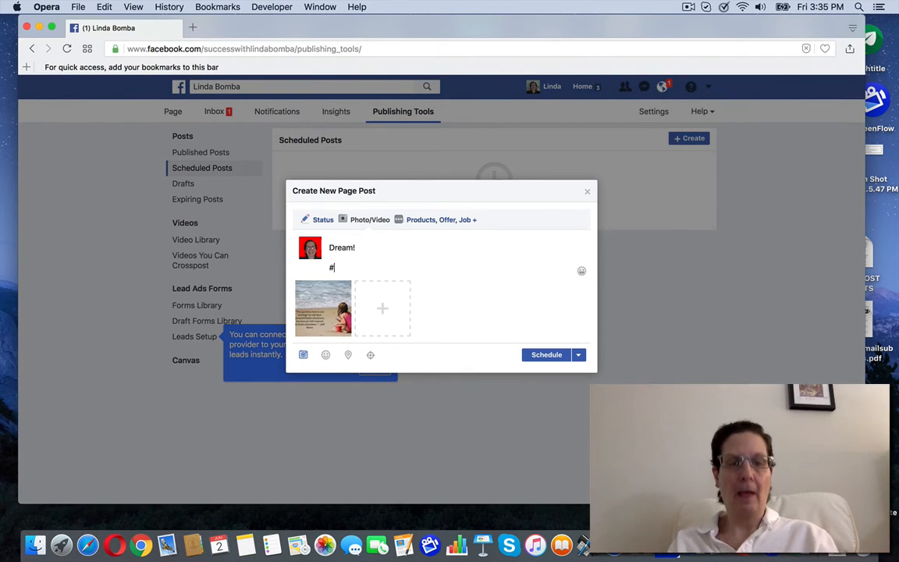
pyautogui.write('dream #suc')
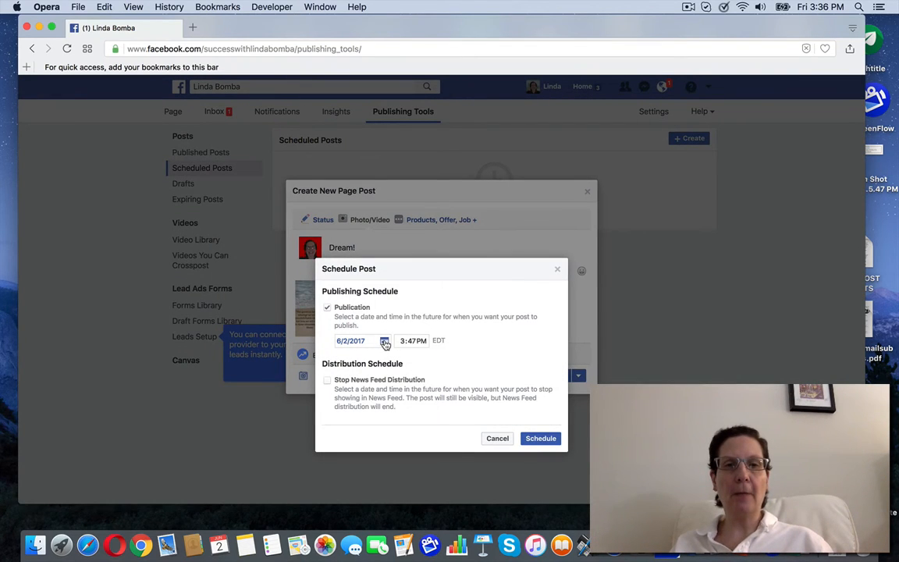
# Step: Schedule the post for tomorrow, June 3, 2017 at 4:00pm
pyautogui.click(384, 340)
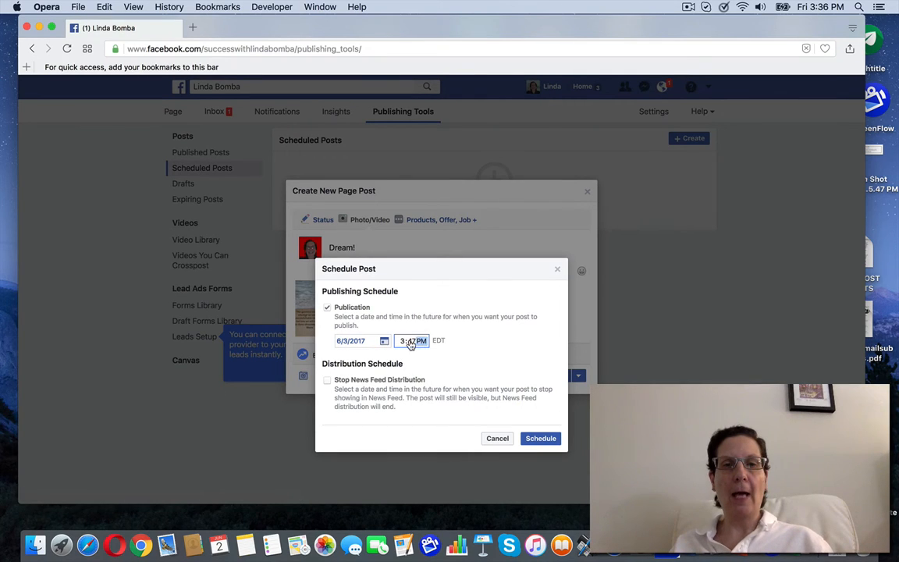
pyautogui.click(403, 340)
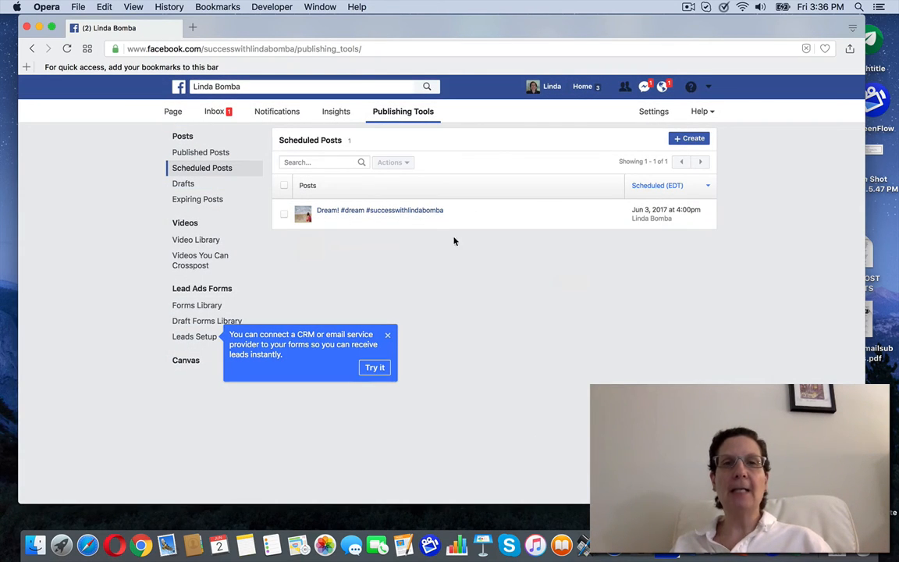
pyautogui.moveTo(624, 221)
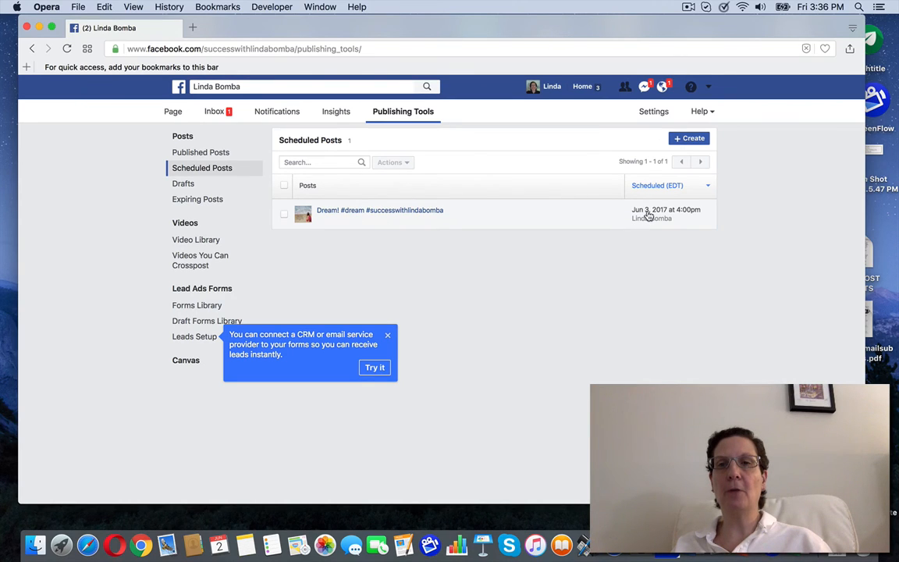
pyautogui.moveTo(762, 194)
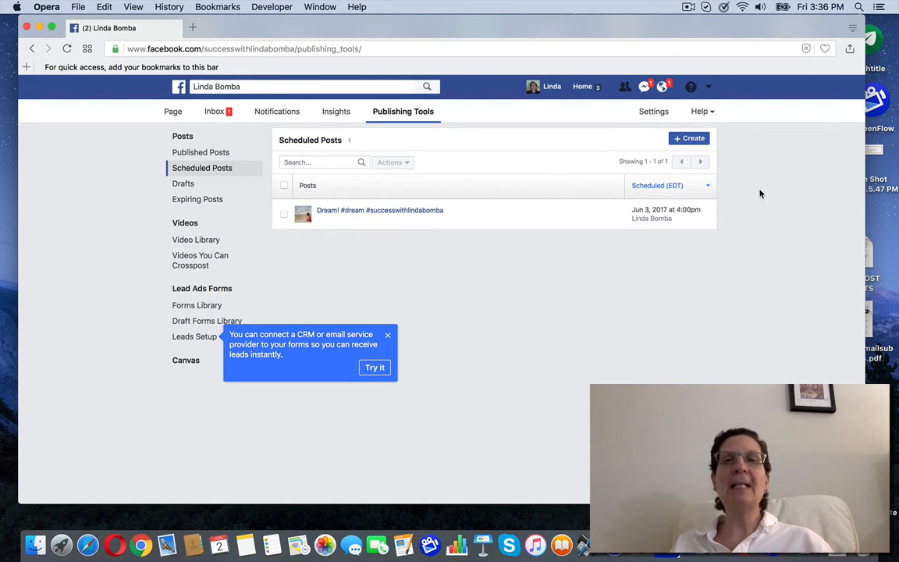
pyautogui.moveTo(762, 190)
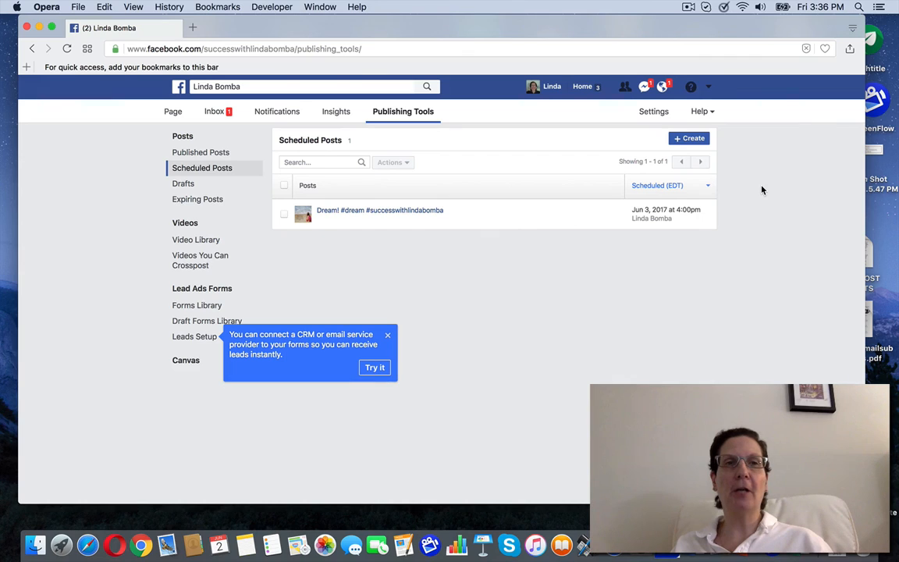
pyautogui.moveTo(743, 31)
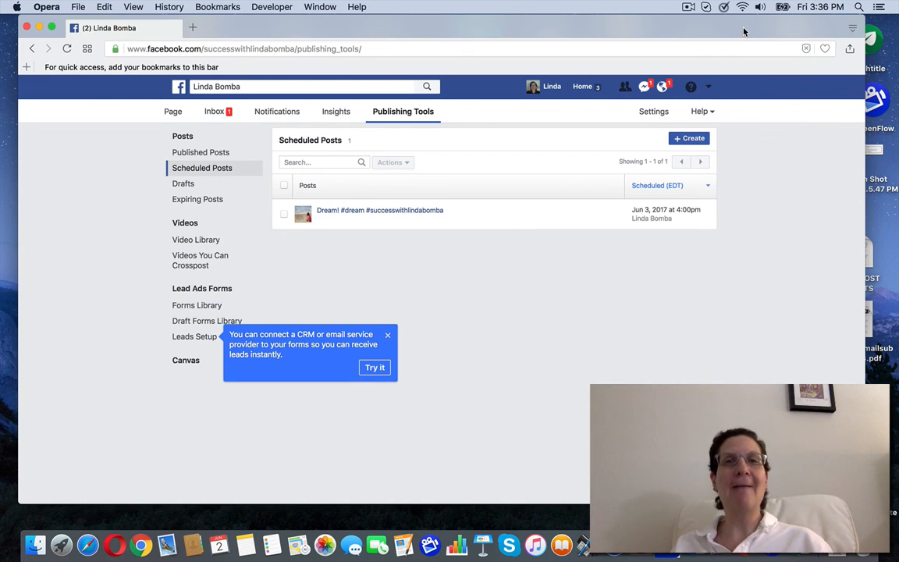